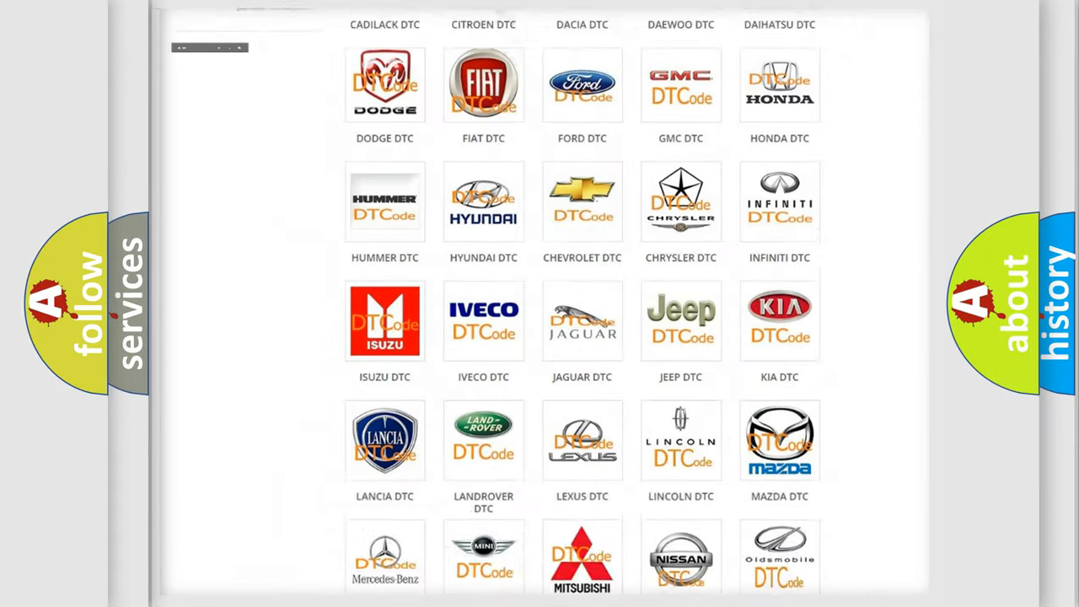
# Open the Alfa Romeo DTC list and browse its code subcategories to reach B1408-49.
pyautogui.scroll(3)
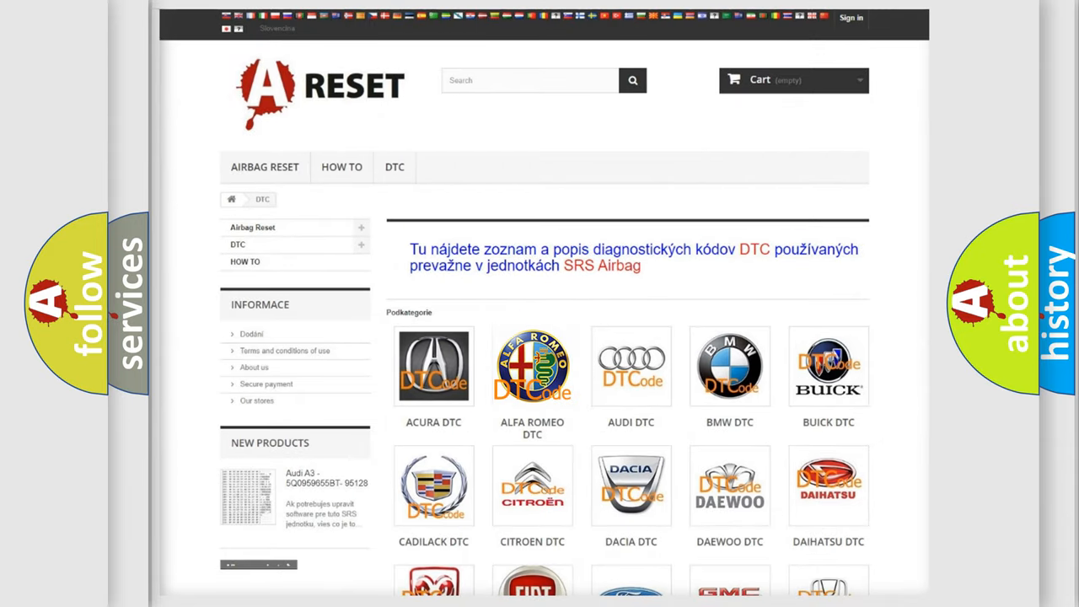
pyautogui.click(532, 366)
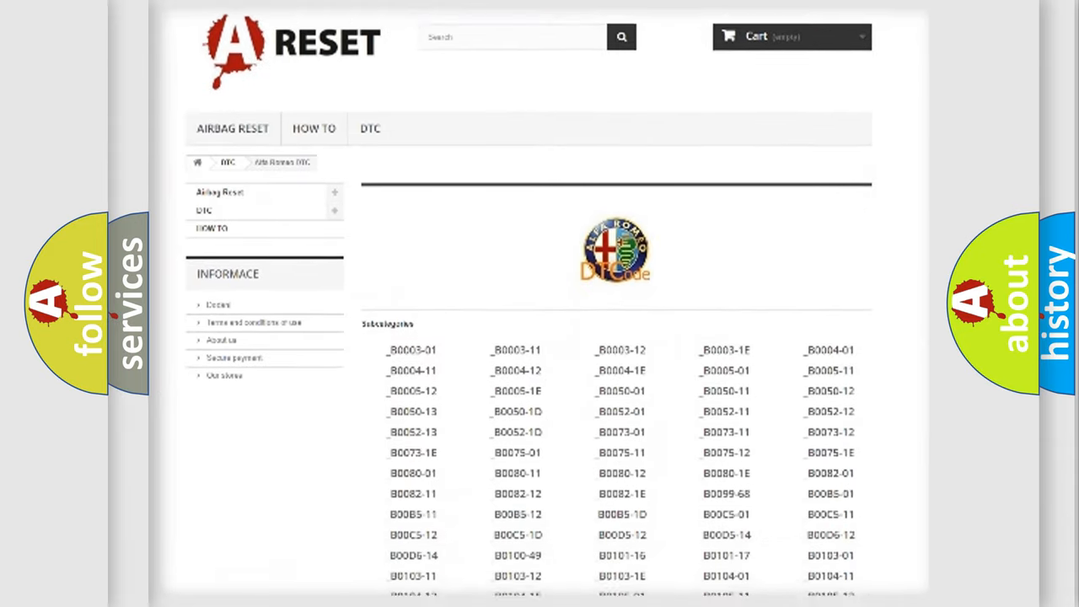
pyautogui.scroll(-3)
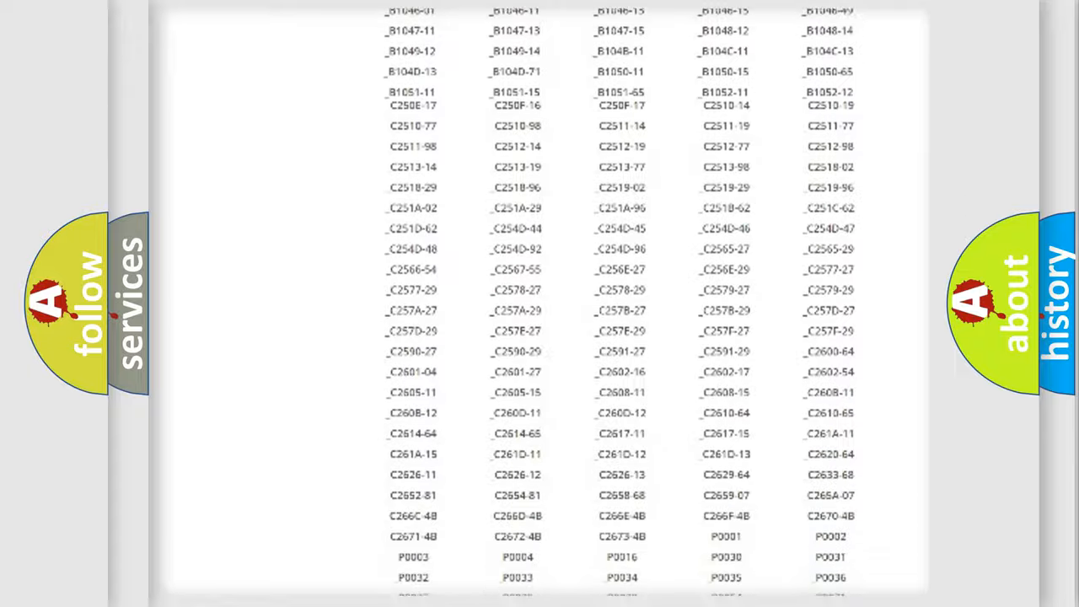
pyautogui.scroll(3)
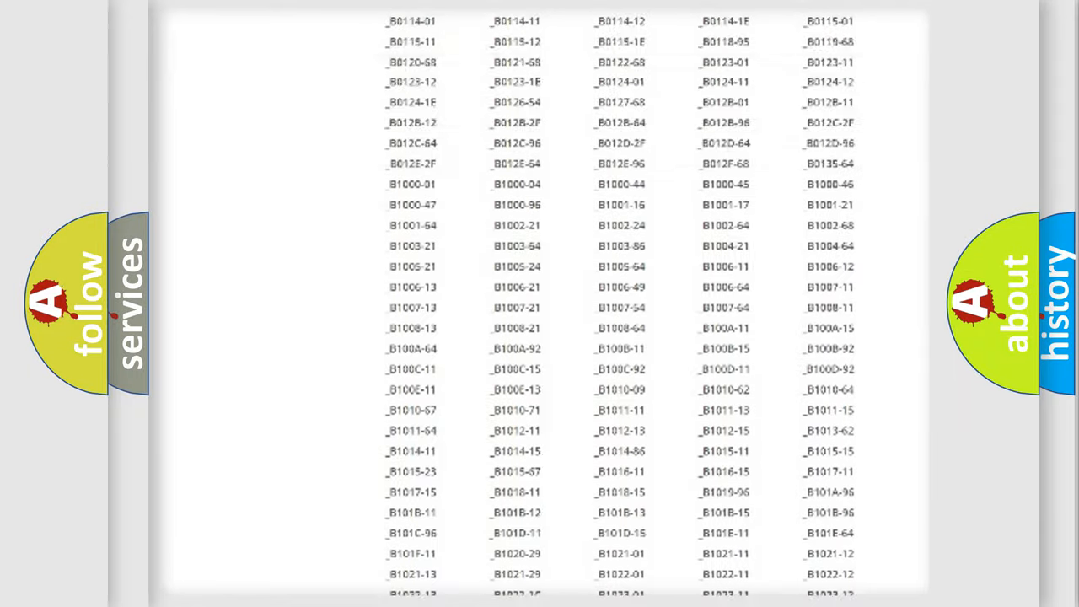
pyautogui.scroll(3)
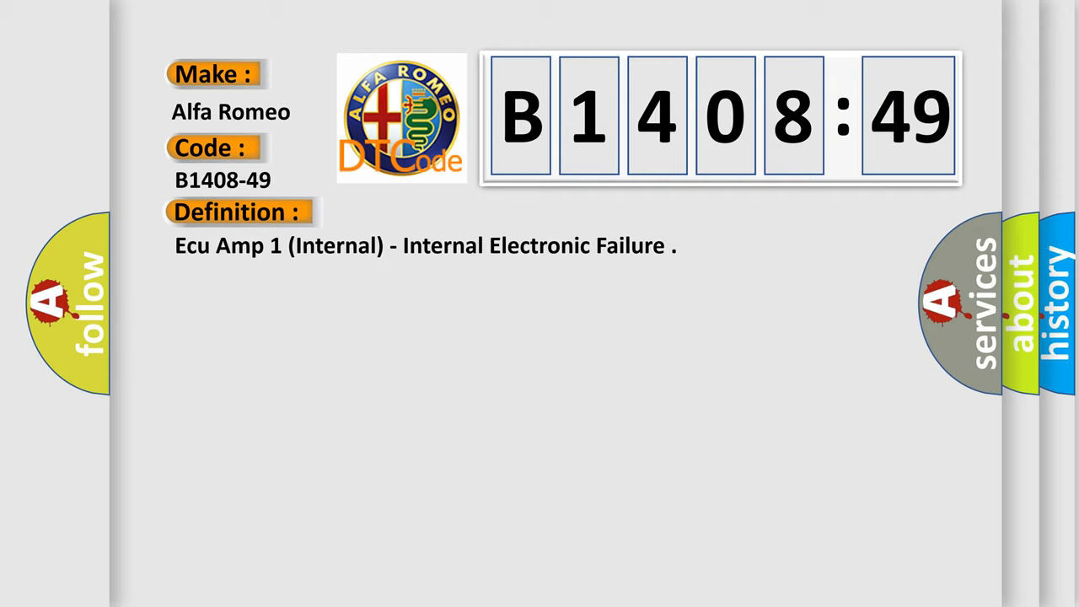
# Reveal the B1408-49 description: module powered, system voltage between 9 and 16 volts.
pyautogui.click(438, 212)
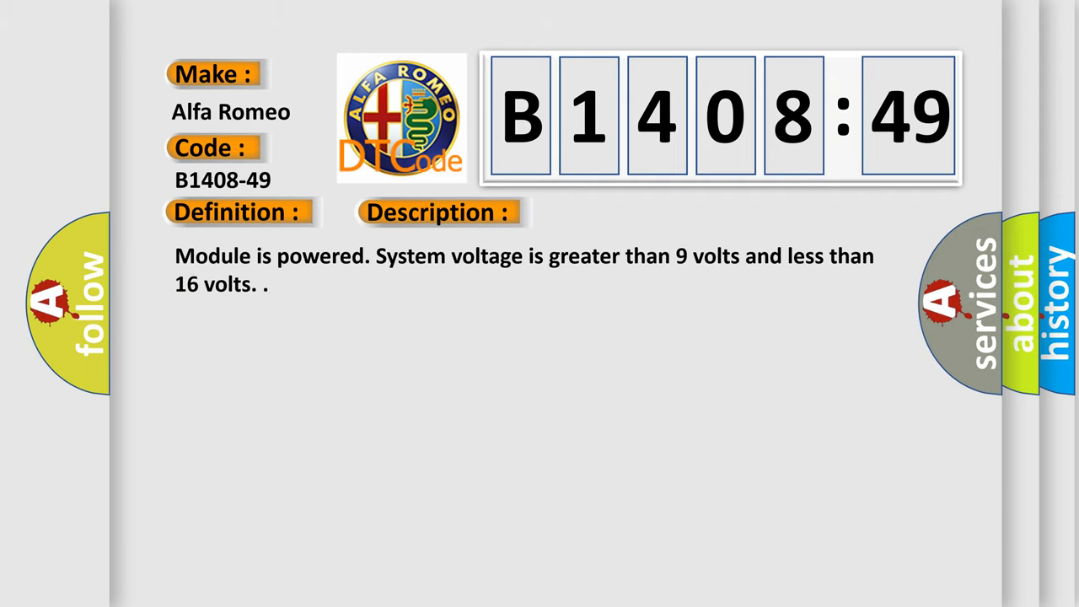